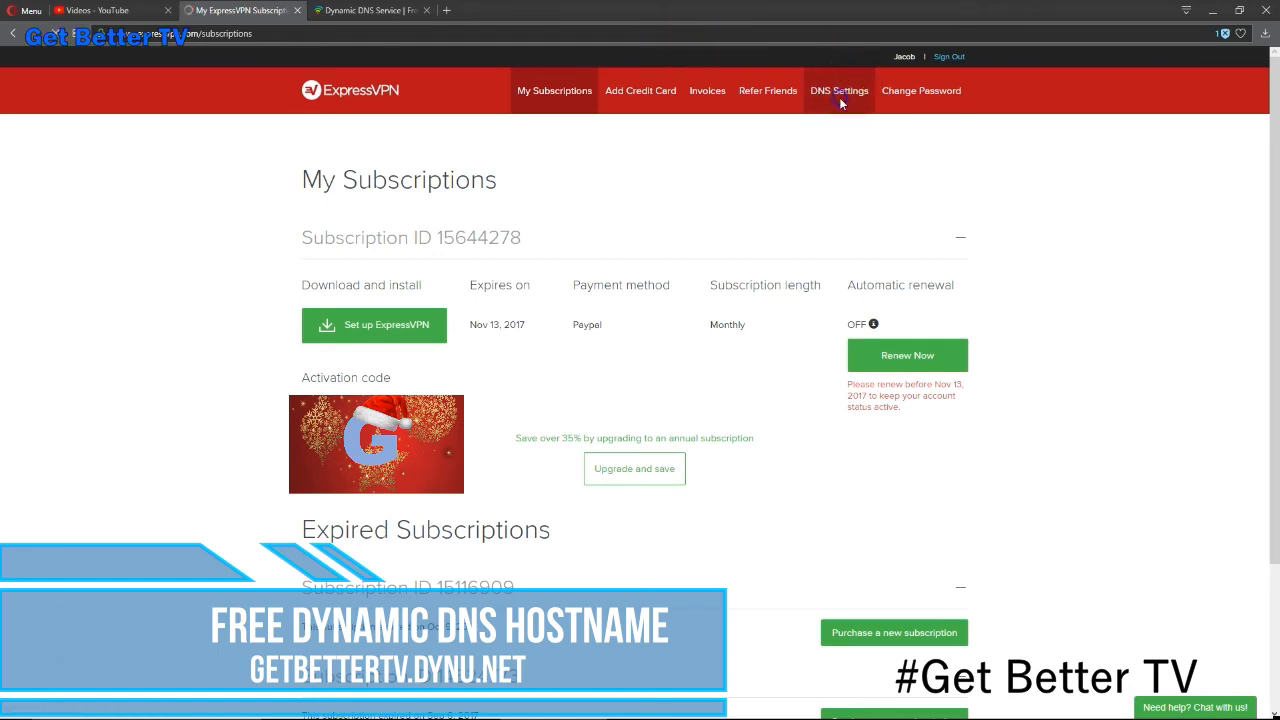
mouse_move(840, 90)
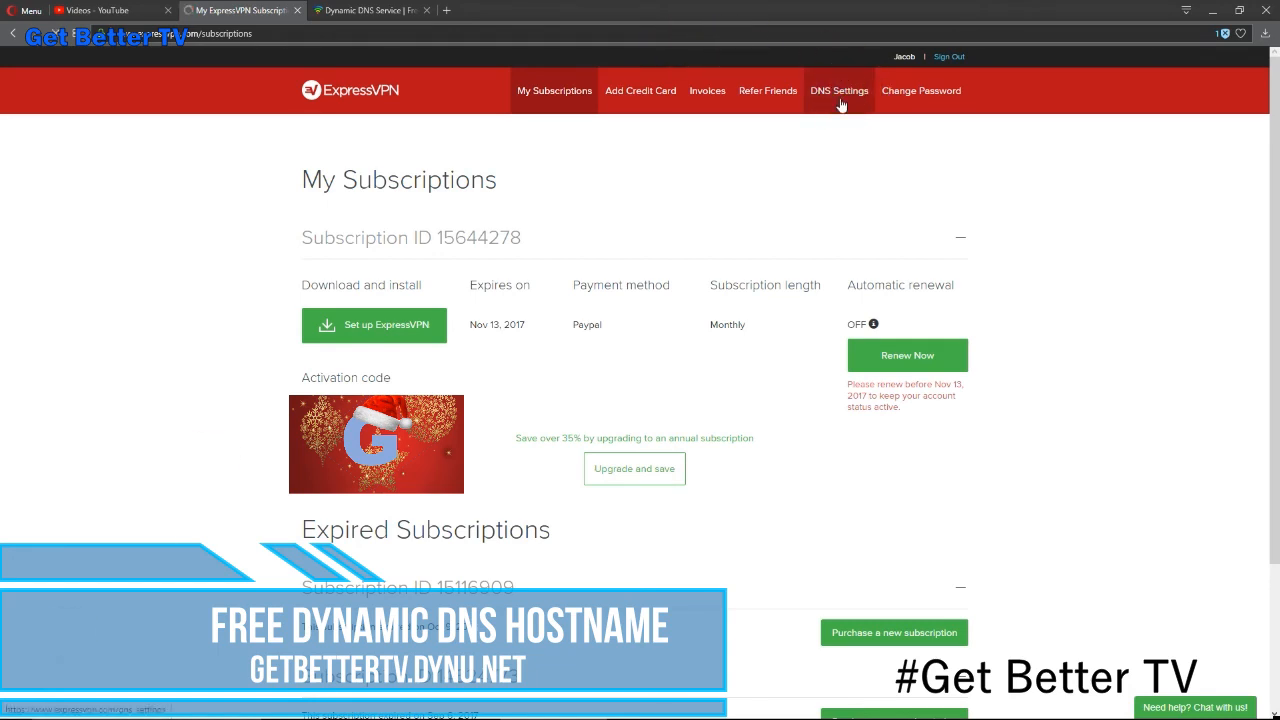
View the ExpressVPN account's DNS Settings page, then the Dynu dynamic DNS list.
click(840, 90)
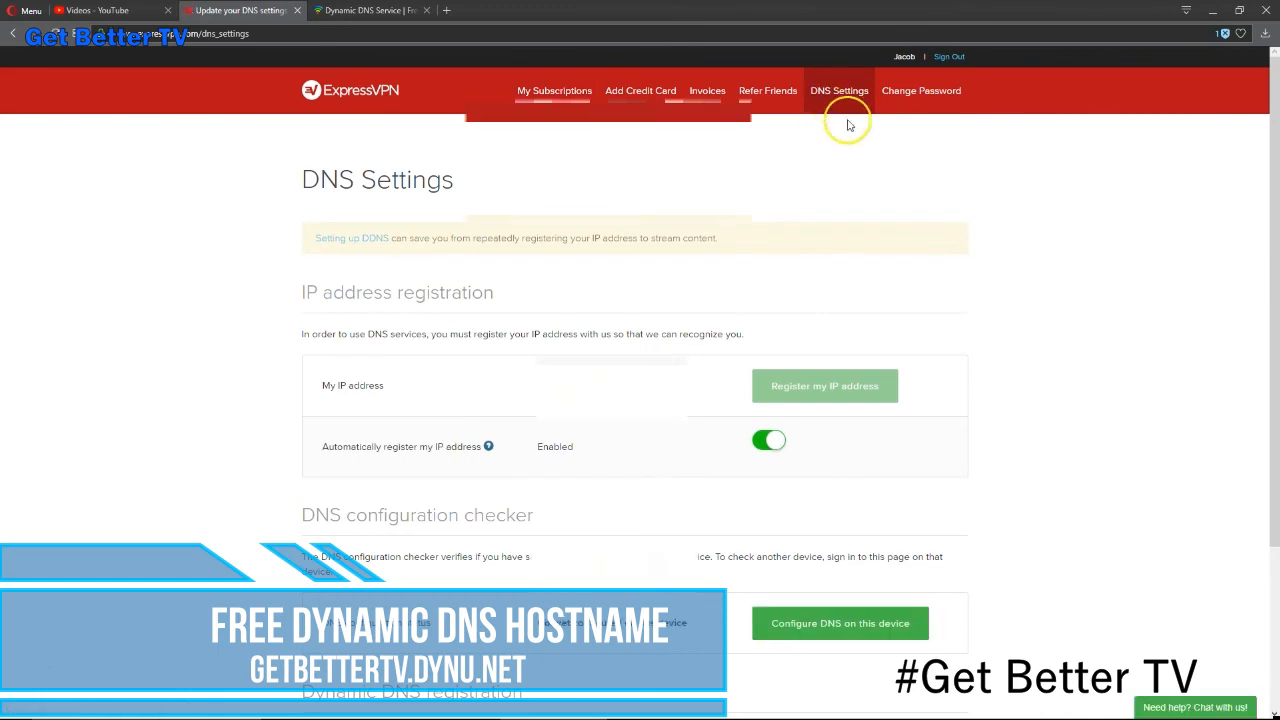
mouse_move(992, 132)
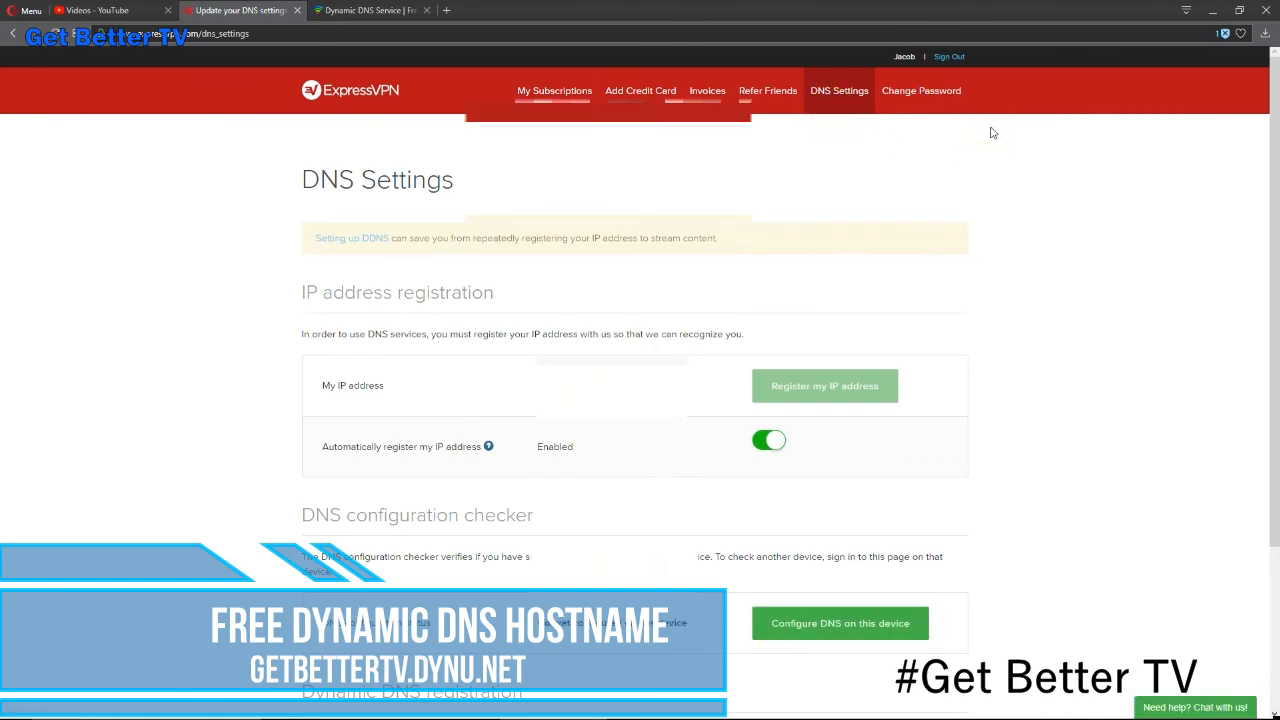
scroll(down, 3)
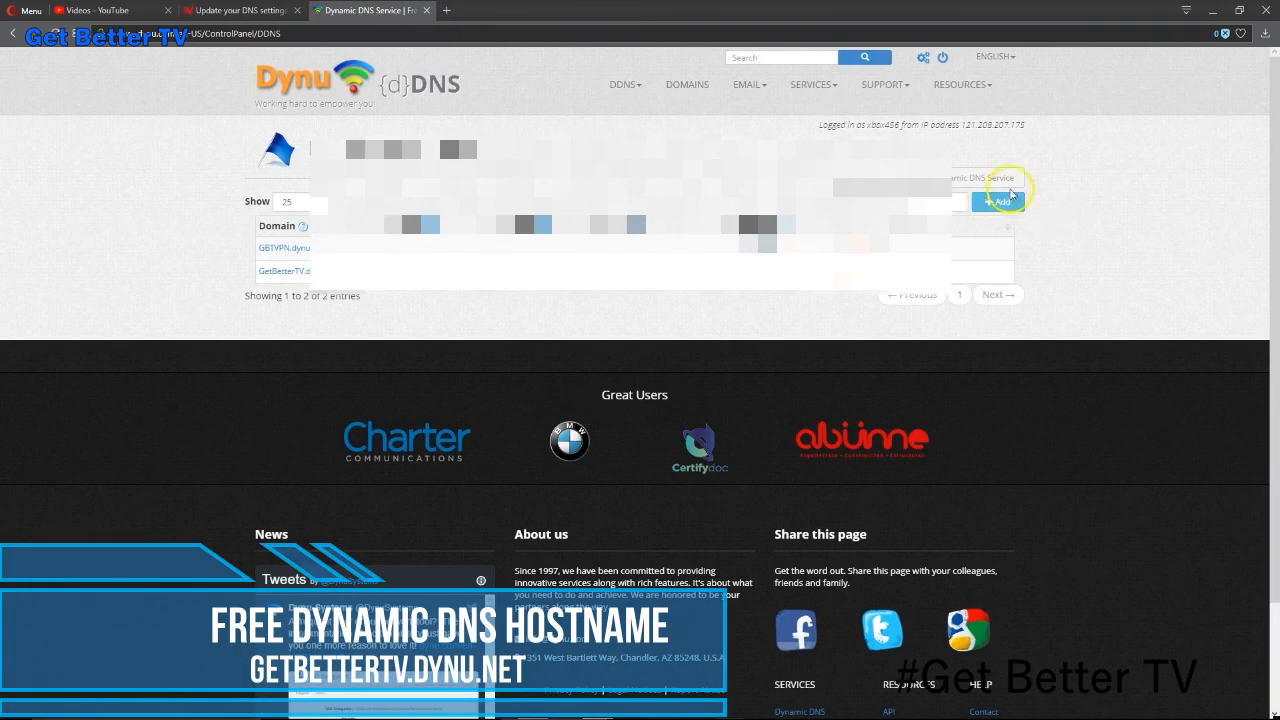
Start a new dynamic DNS hostname with dynu.net as its top-level domain.
click(996, 202)
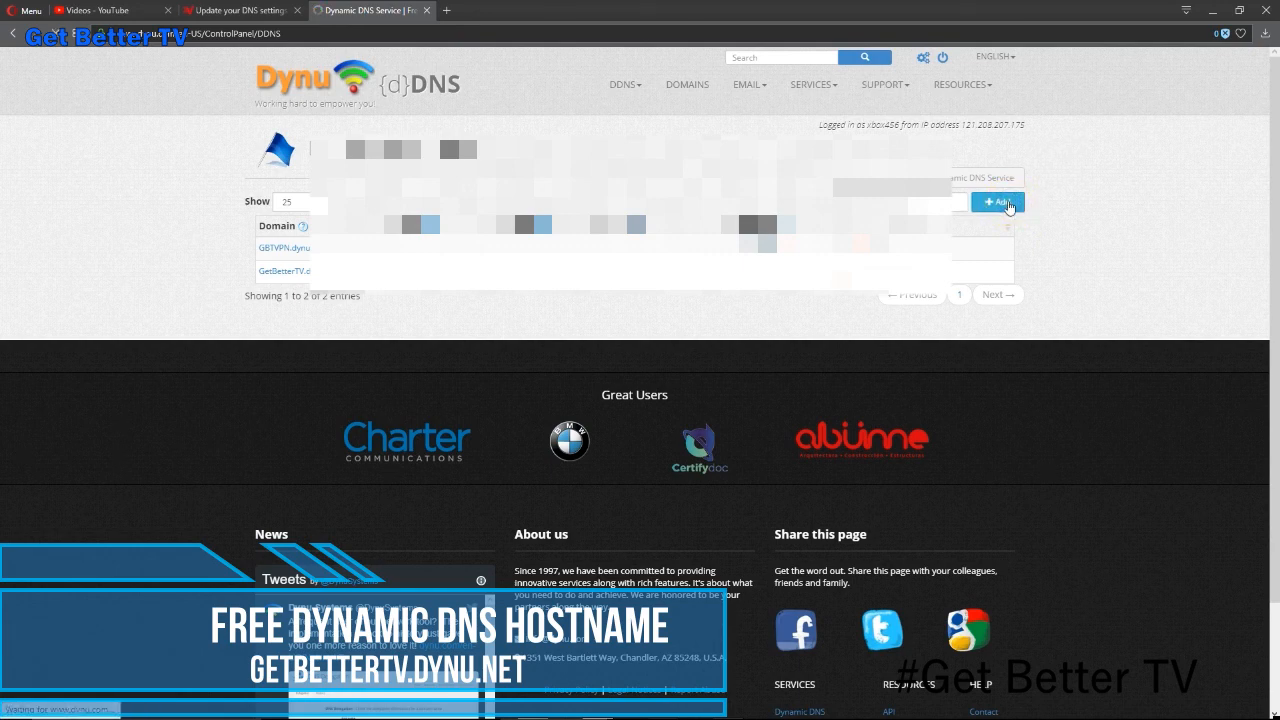
click(996, 202)
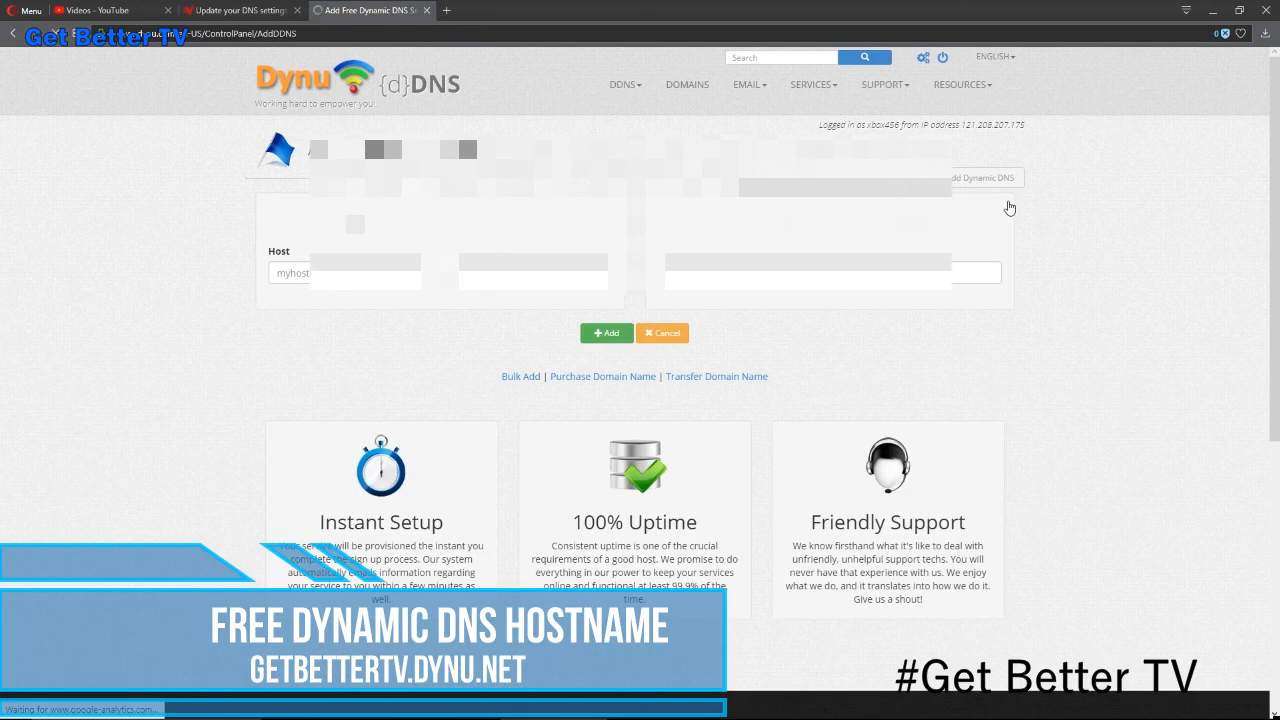
click(532, 272)
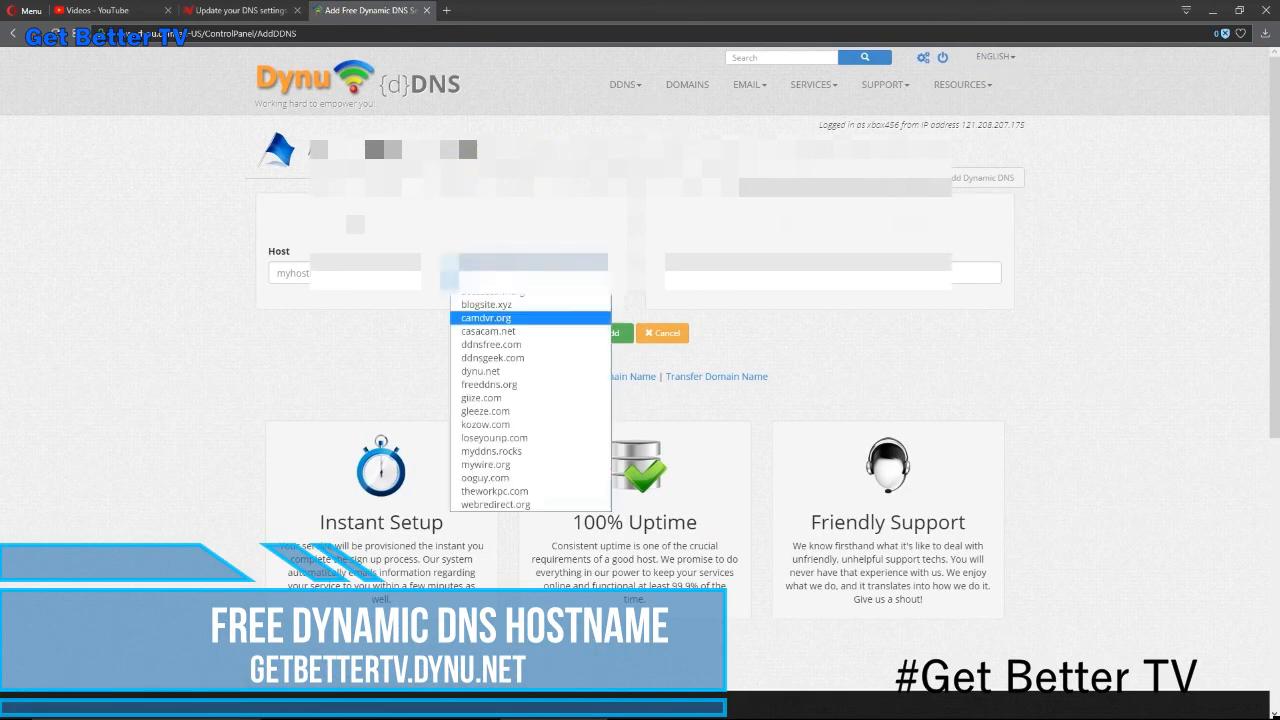
mouse_move(568, 410)
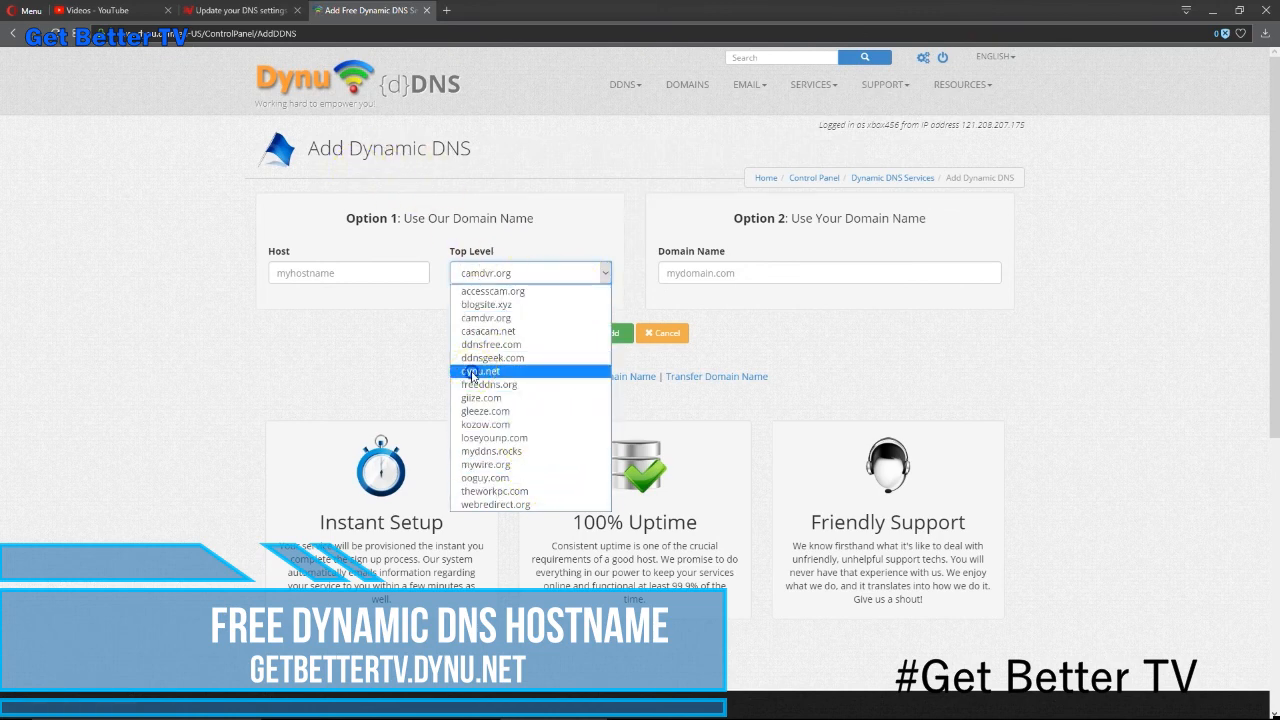
click(480, 370)
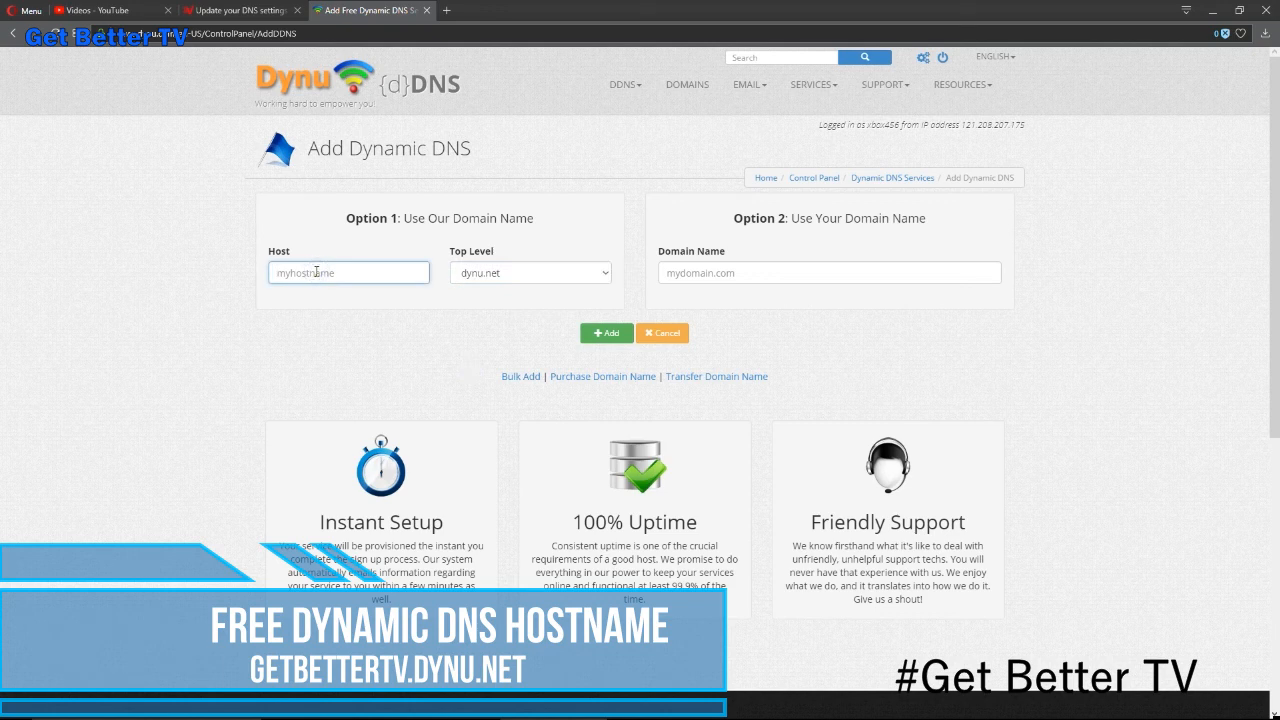
Enter a host name, trying 'hvkdbfsdkhwdw', '13435.6776.ggh', then replacing it with numeric '547'.
text(hvkdbfsdkhwdw)
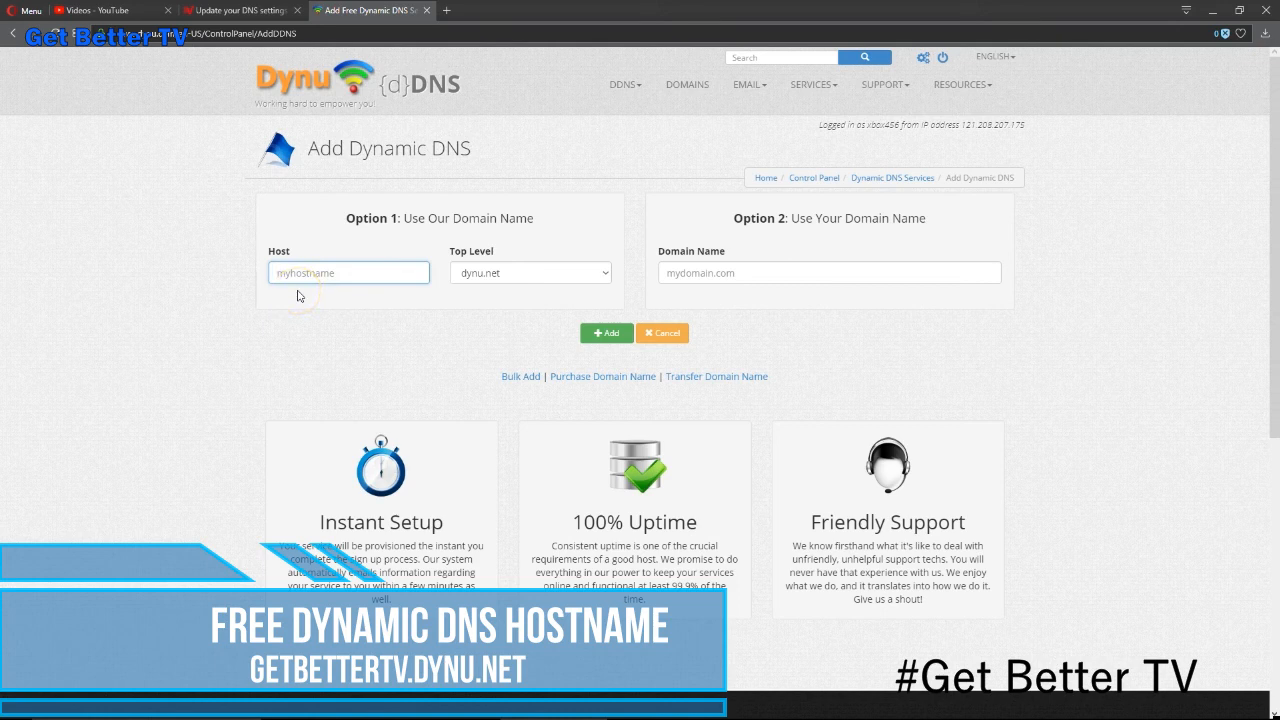
text(134356776)
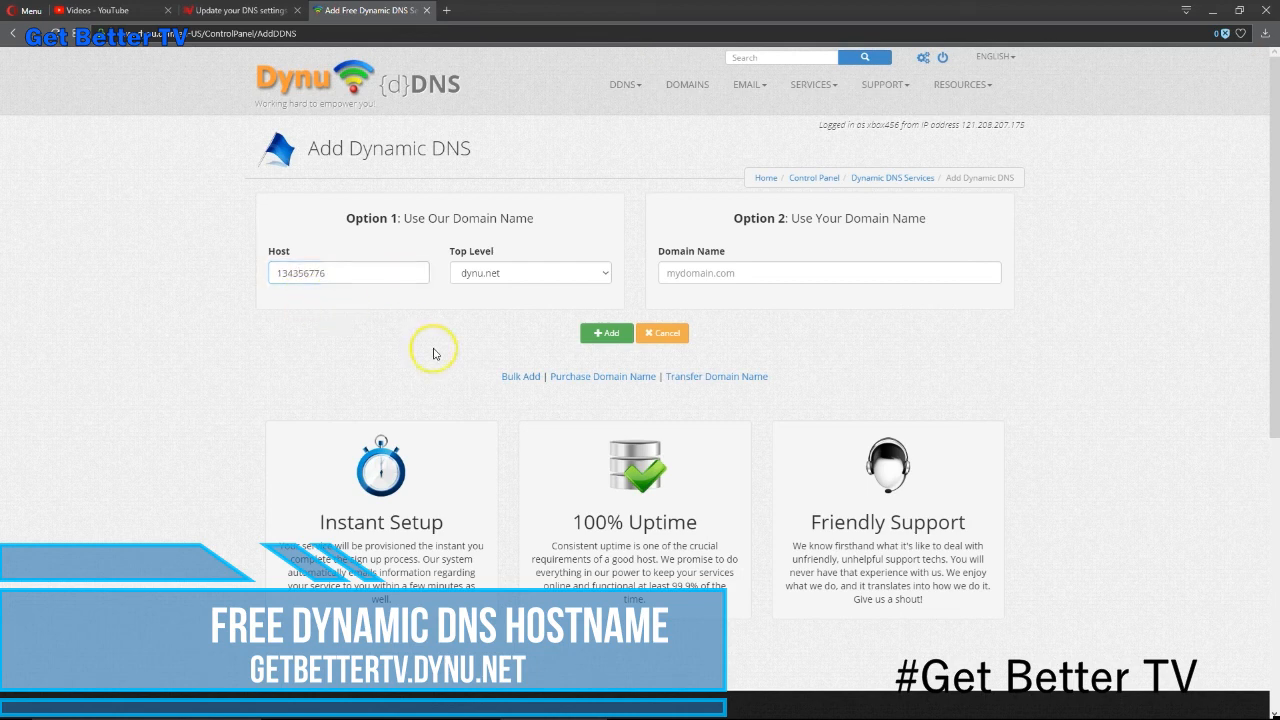
click(348, 272)
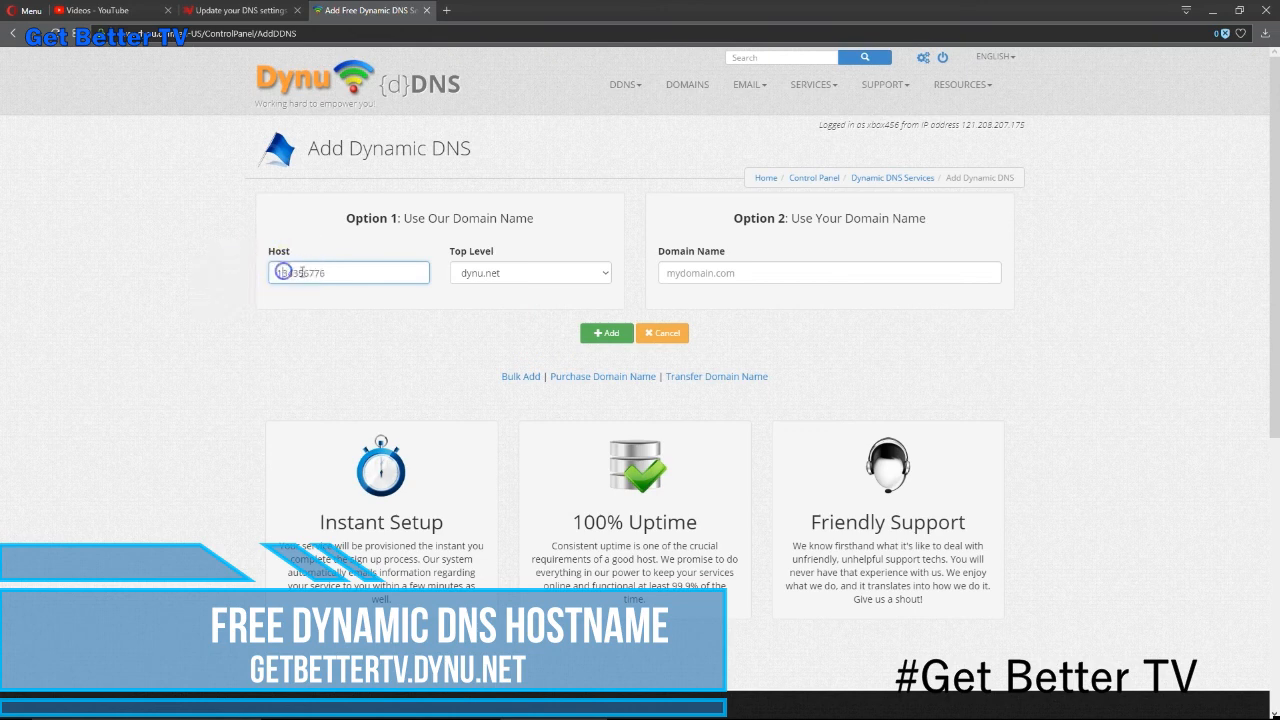
text(13435.6776)
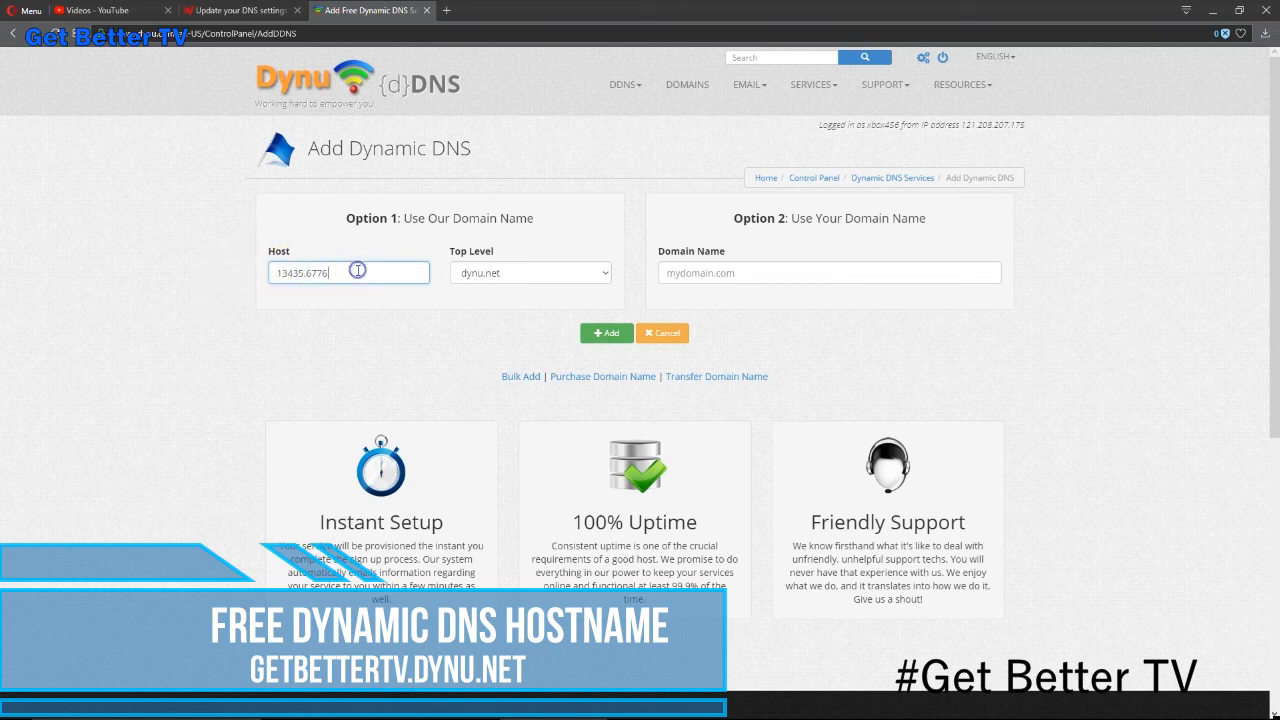
text(.ggh)
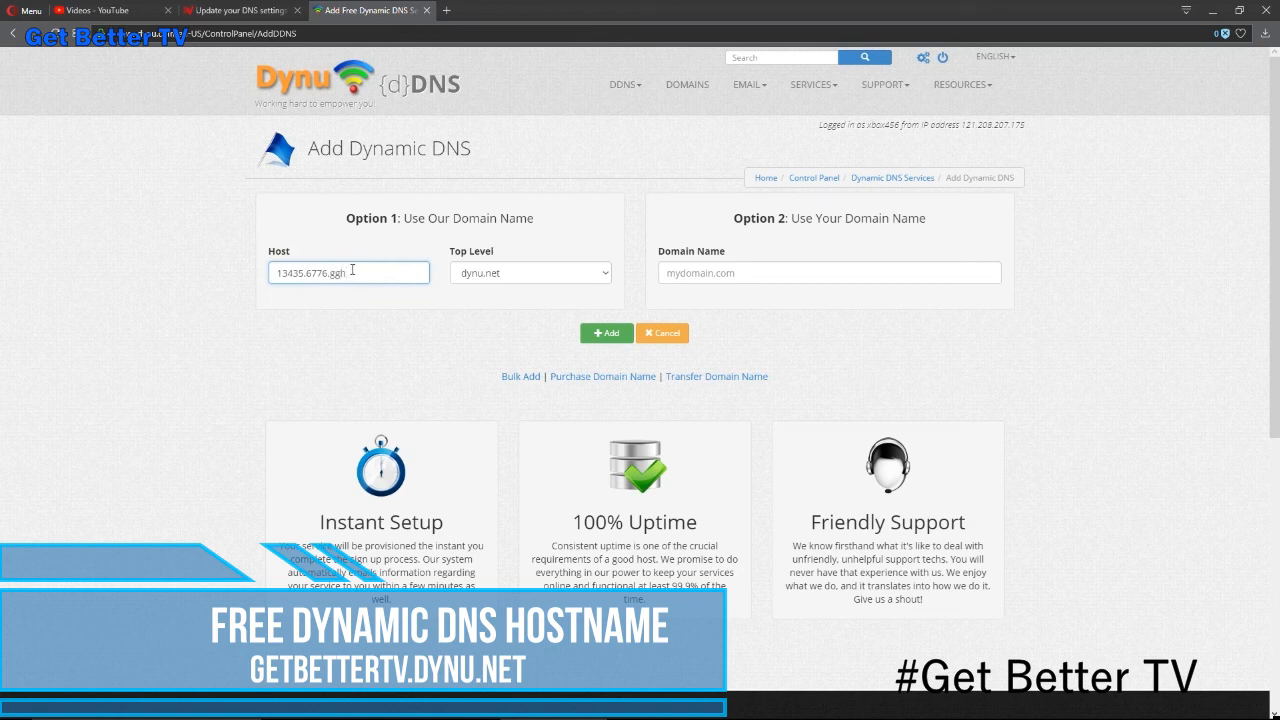
triple_click(348, 272)
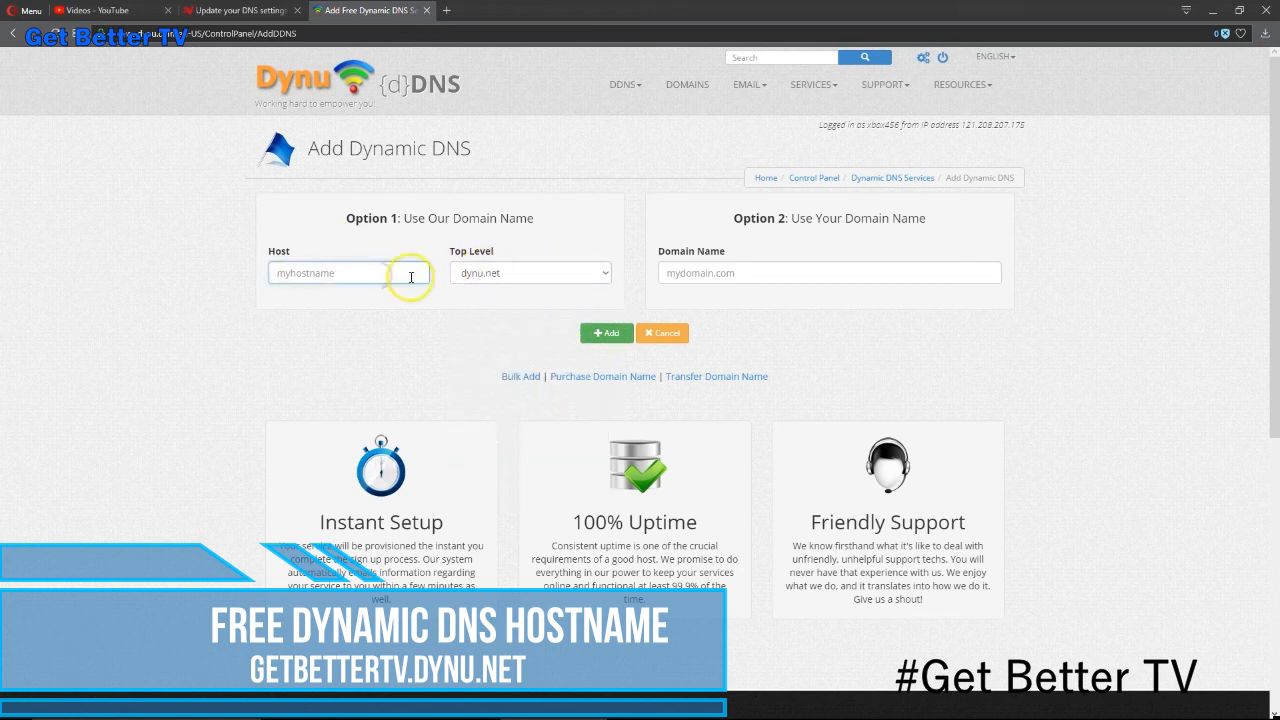
text(547453960S890584)
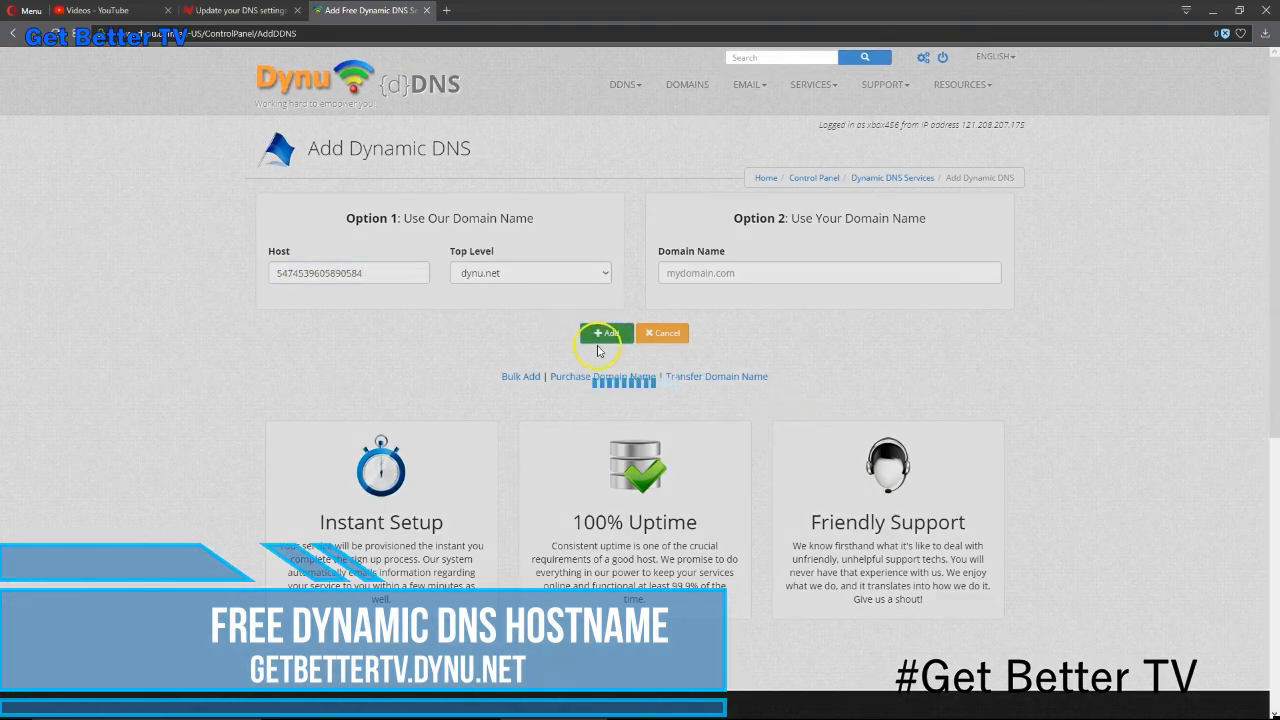
Create the dynu.net hostname and save its settings, returning to the Control Panel.
click(604, 332)
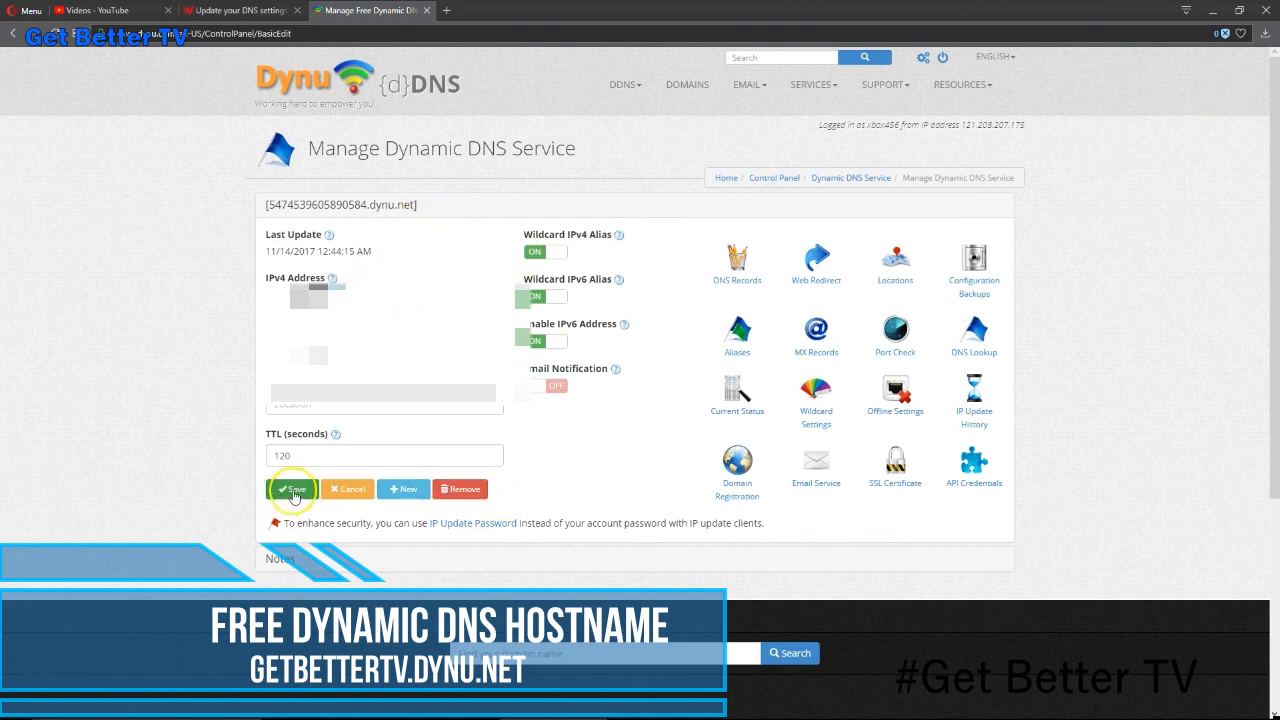
click(292, 488)
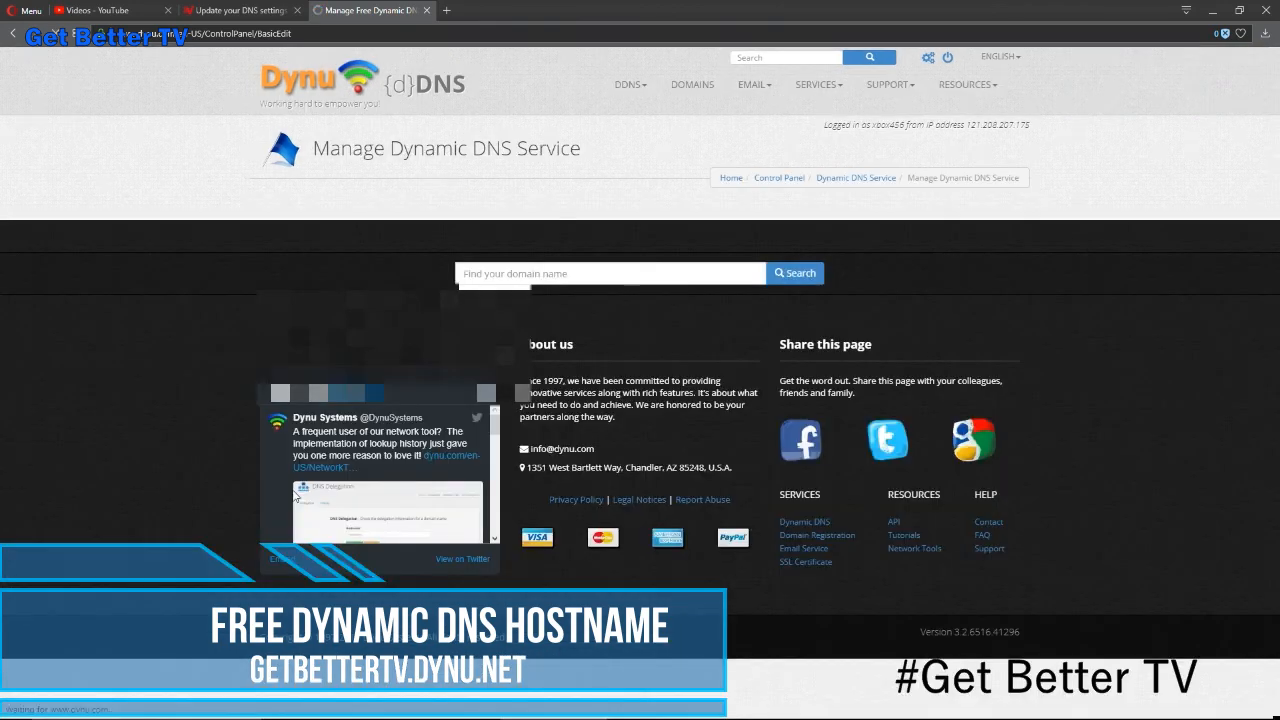
click(292, 488)
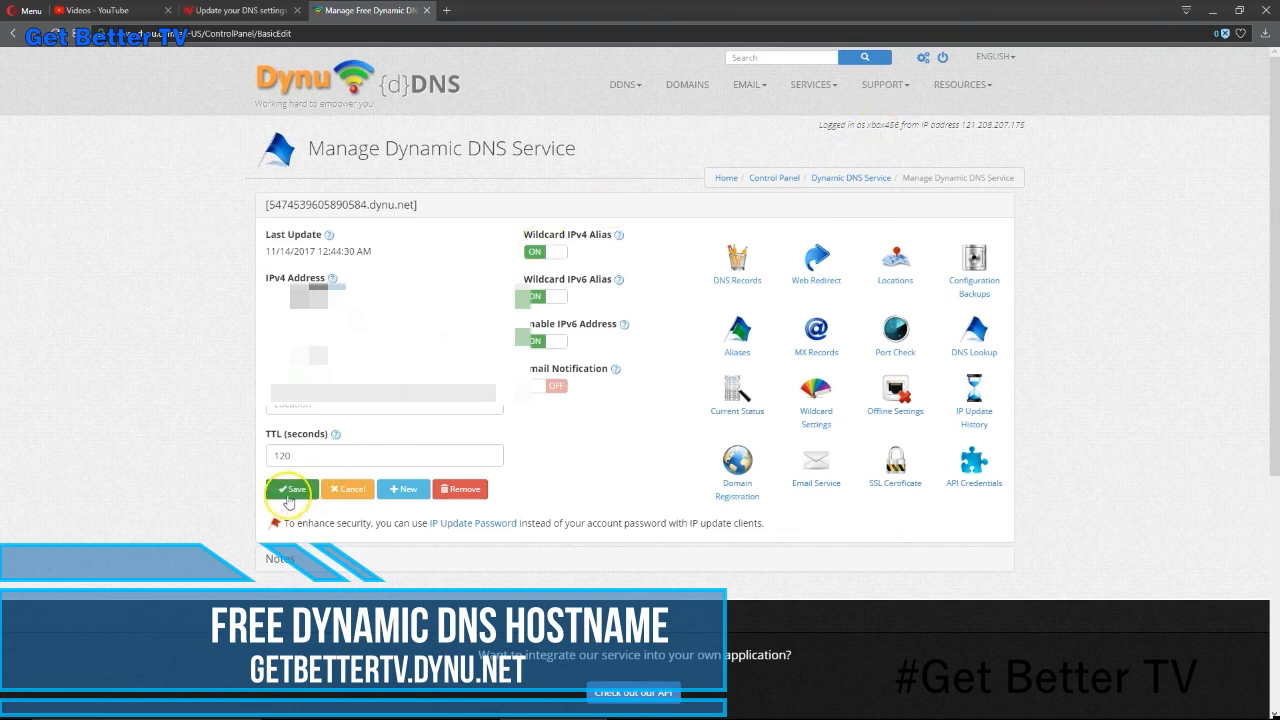
click(288, 488)
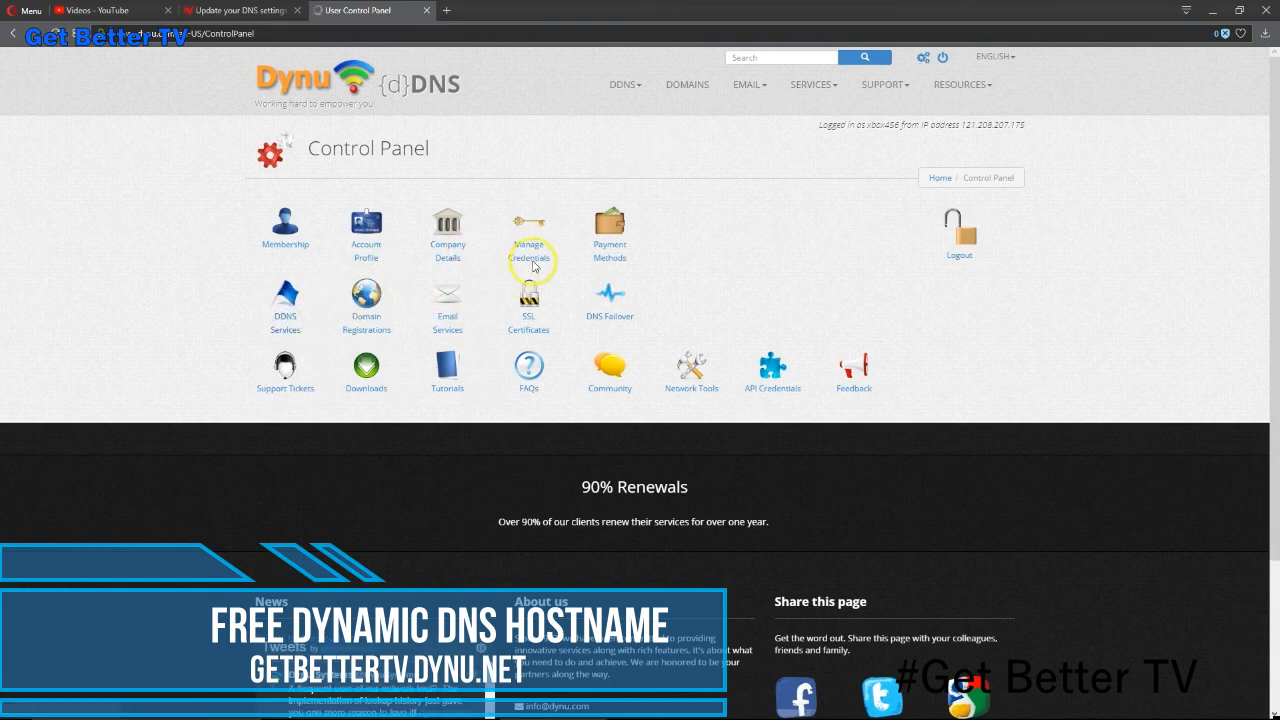
Switch back to the ExpressVPN DNS settings page.
click(284, 300)
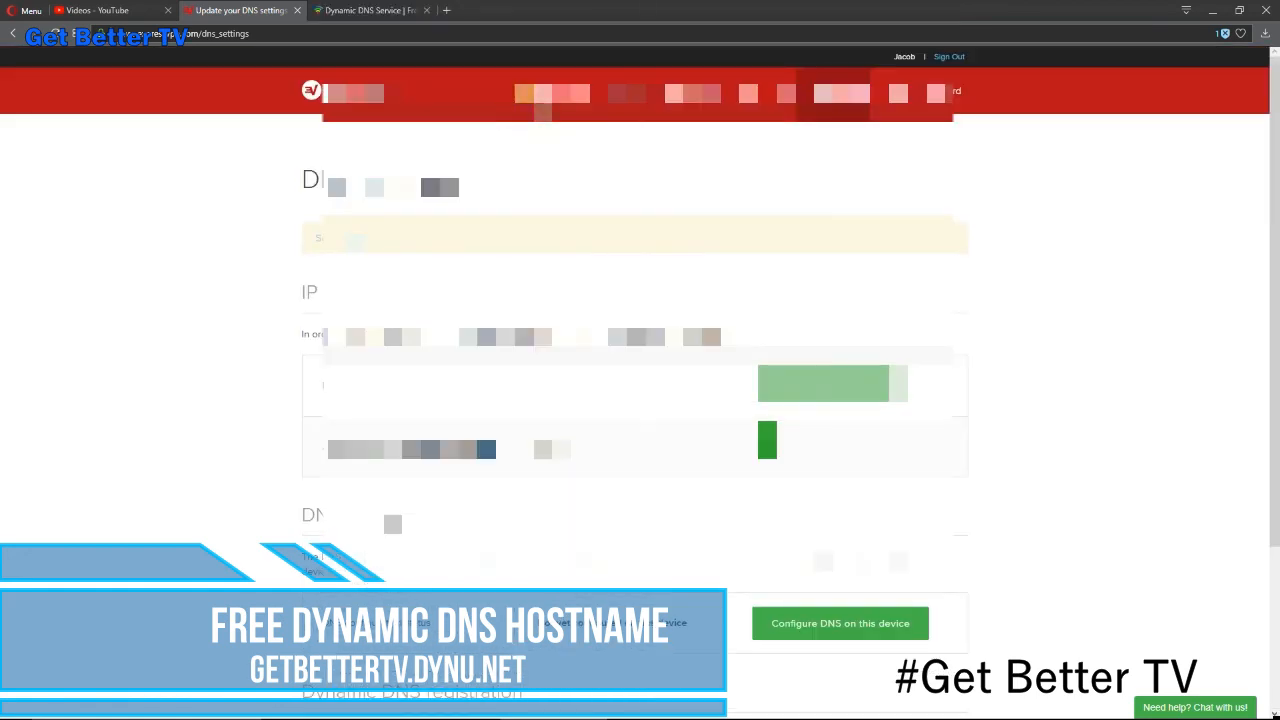
Check the Dynu hostname list, then view ExpressVPN's VPN Software download page.
click(370, 10)
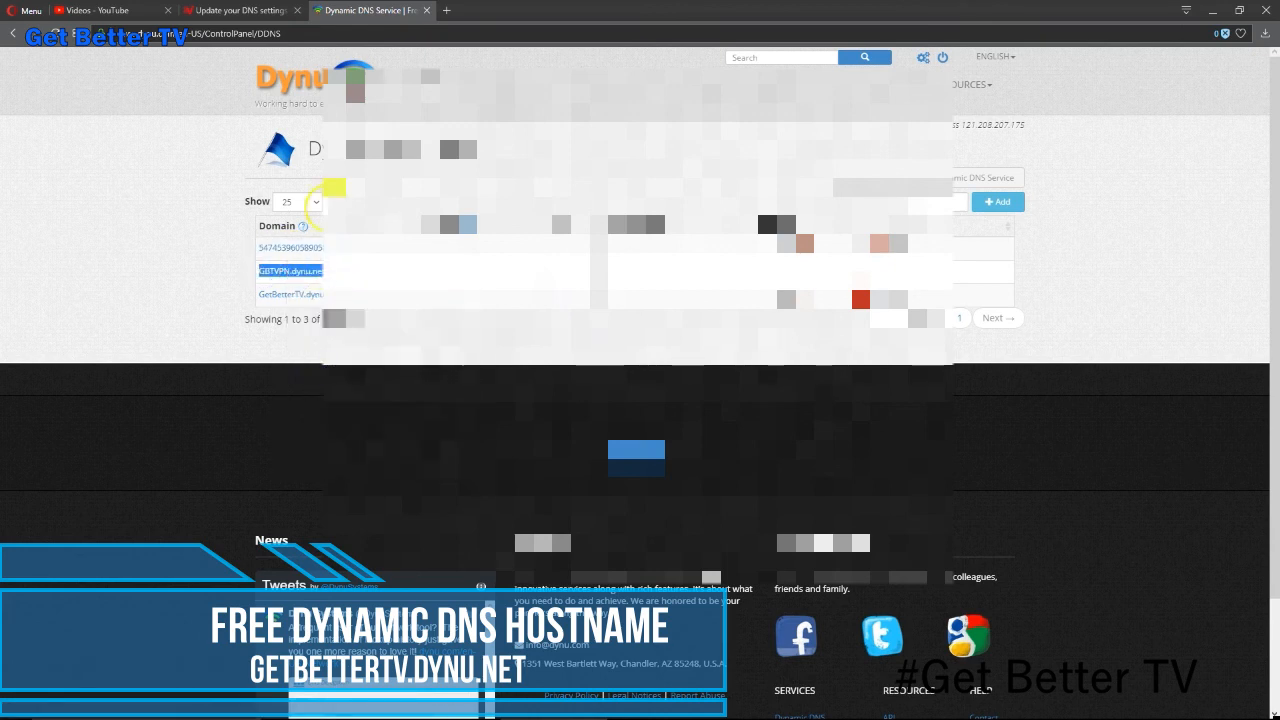
click(240, 10)
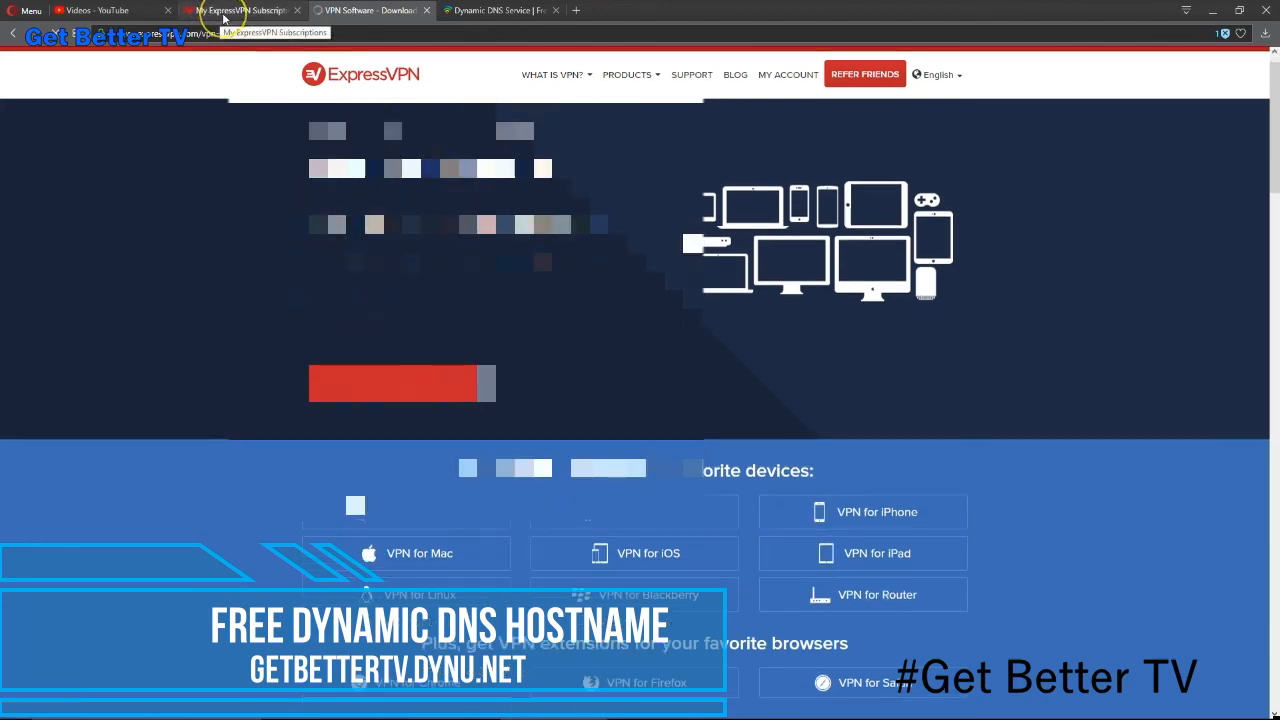
Close the download page and show the account Setup page with the Windows app download.
scroll(down, 3)
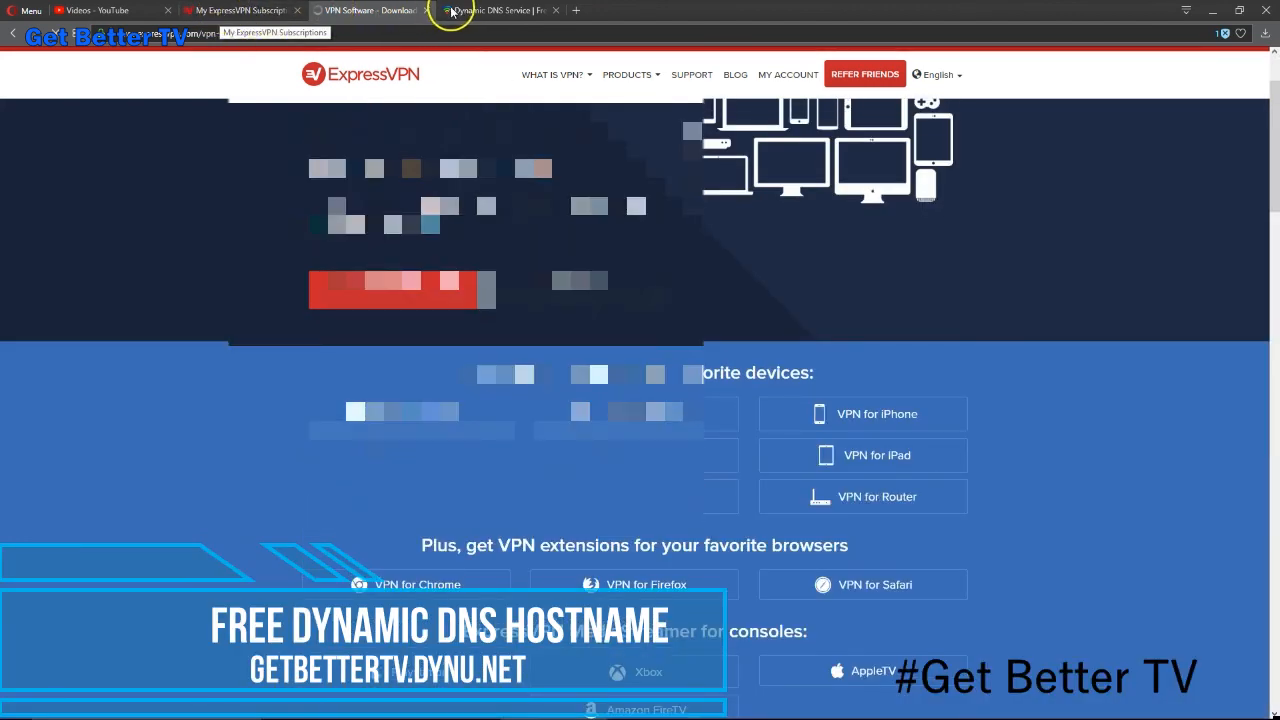
click(244, 10)
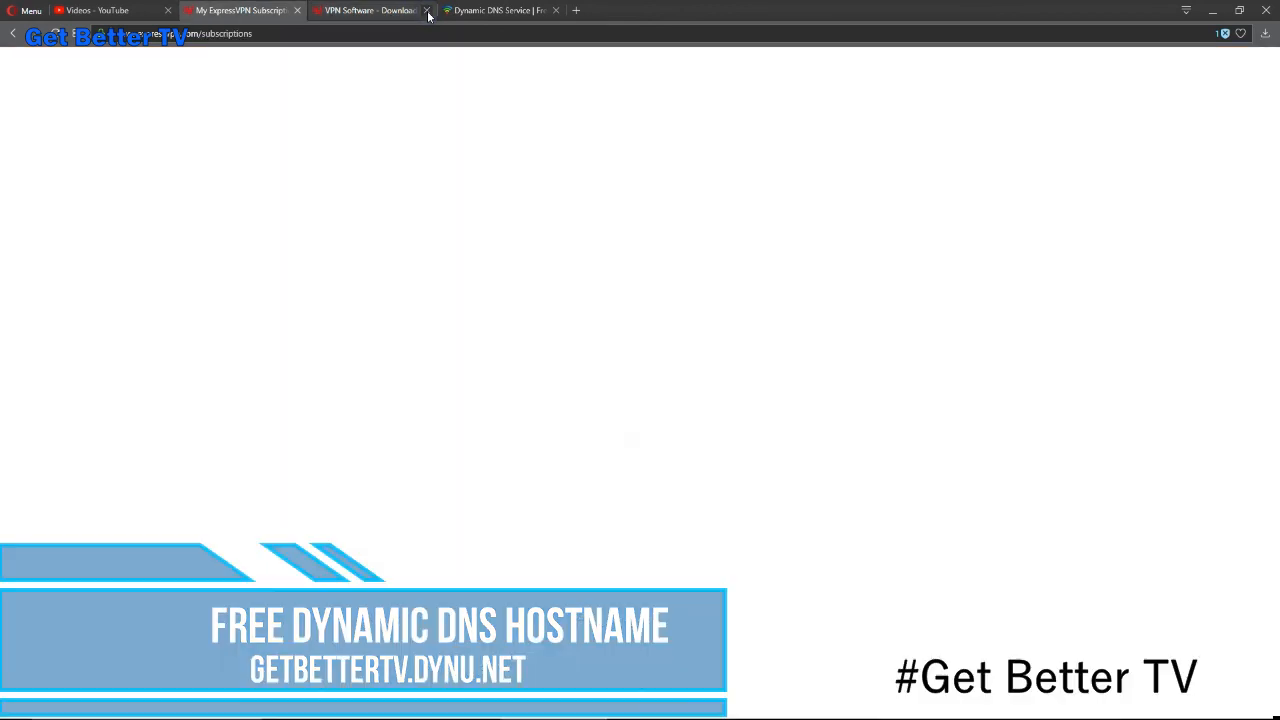
click(428, 12)
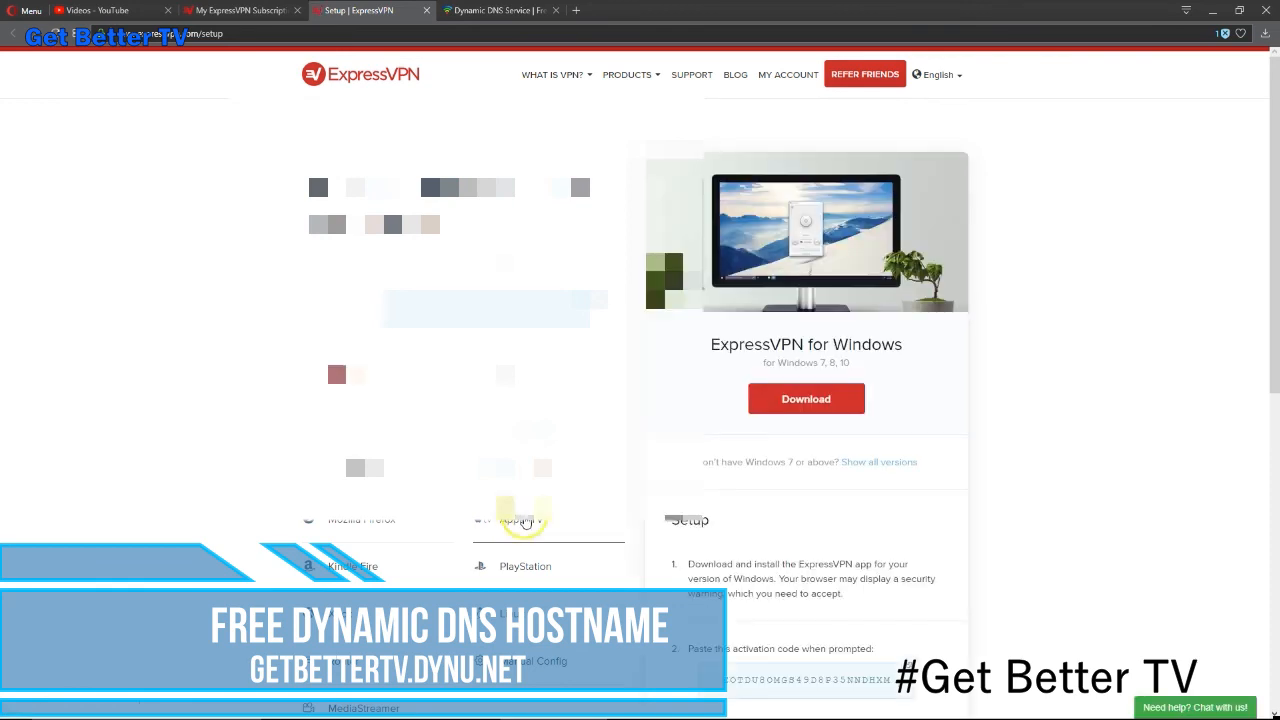
View the Apple TV setup with the MediaStreamer DNS server IP, then return to the Dynu hostname list.
scroll(down, 3)
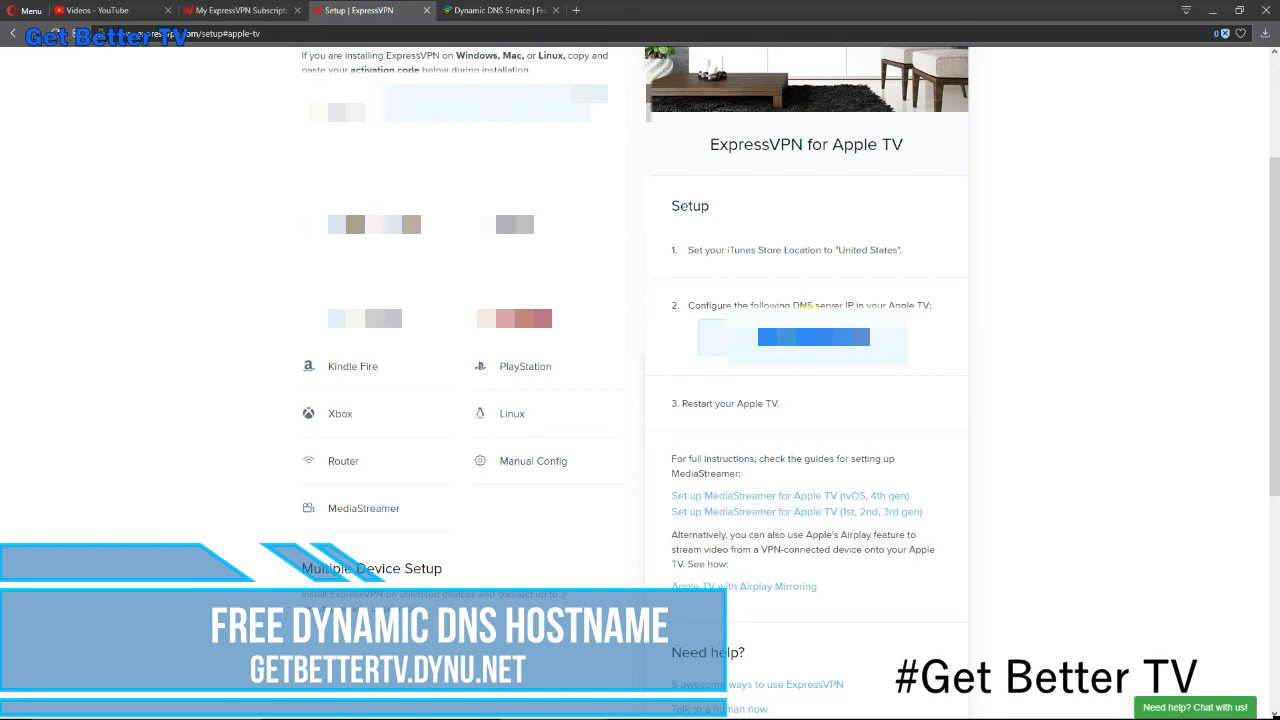
scroll(up, 3)
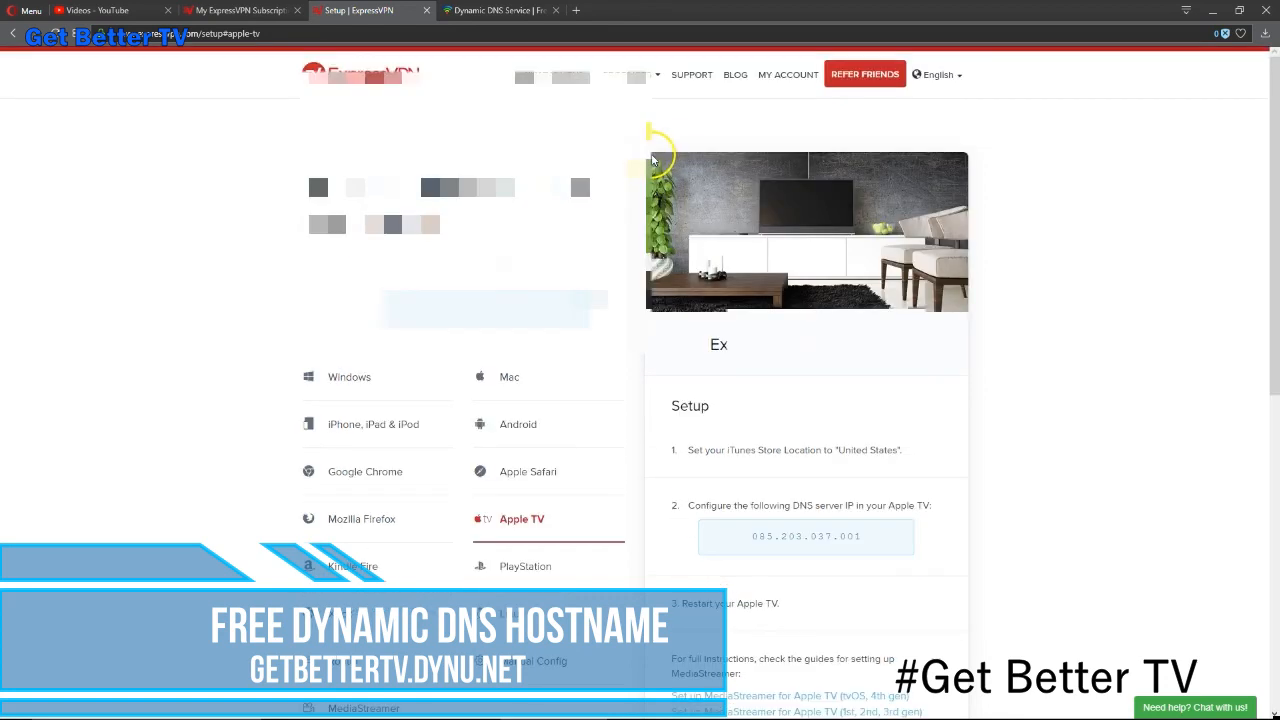
click(500, 10)
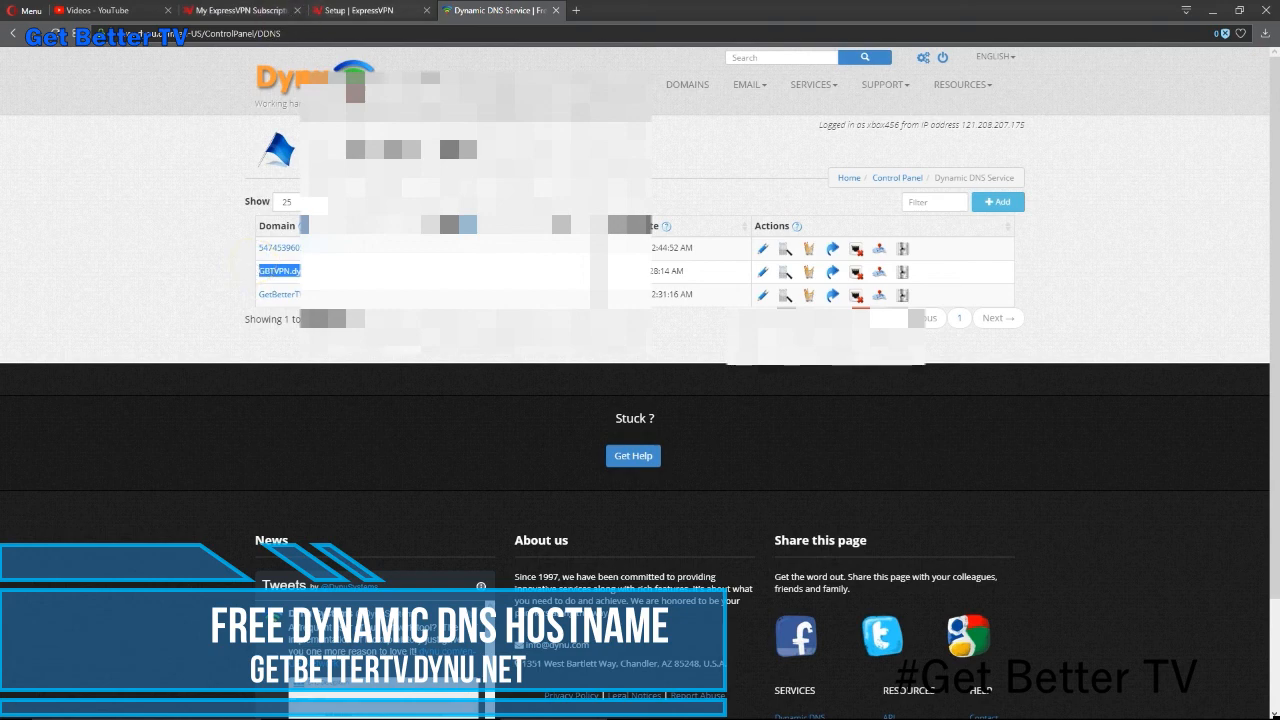
click(360, 10)
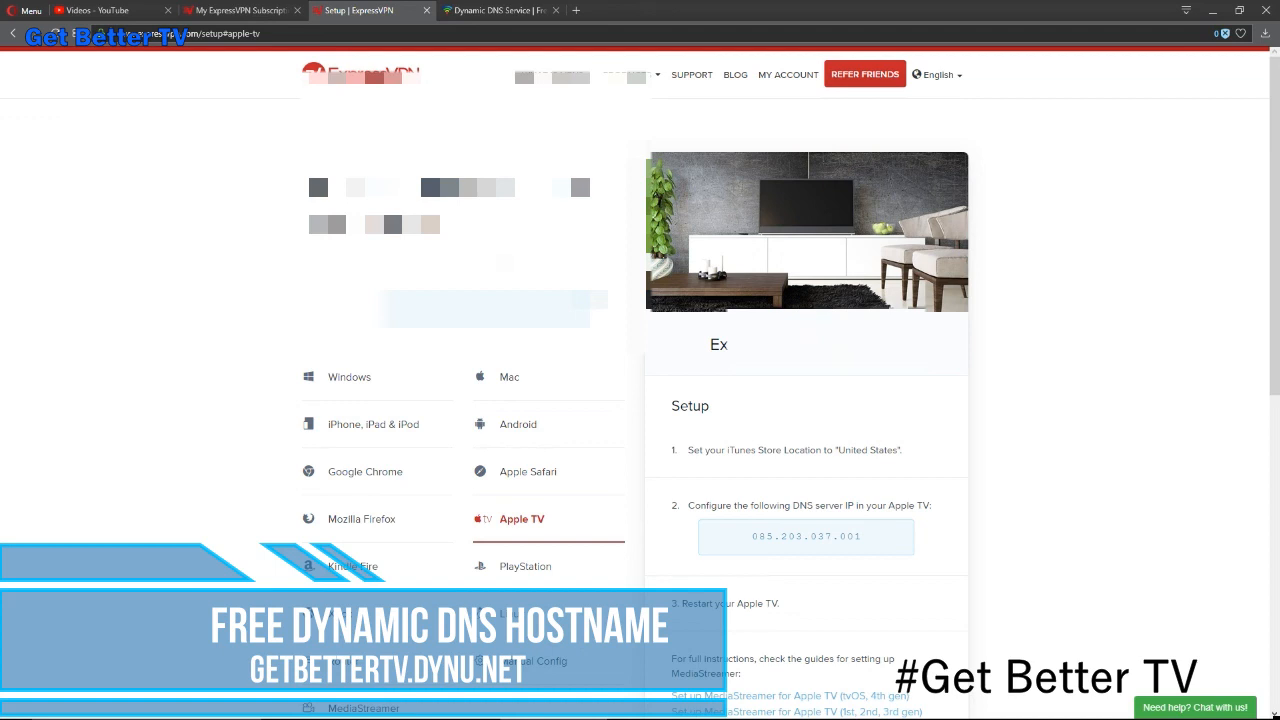
mouse_move(500, 10)
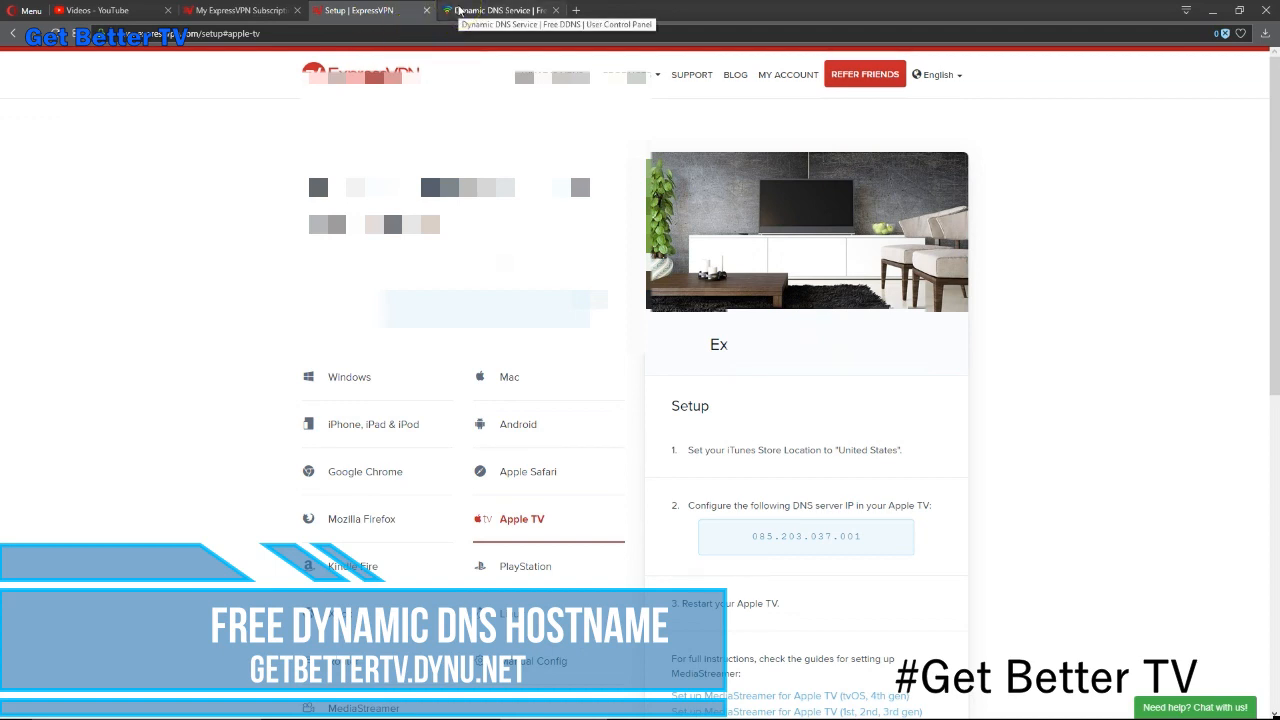
click(500, 10)
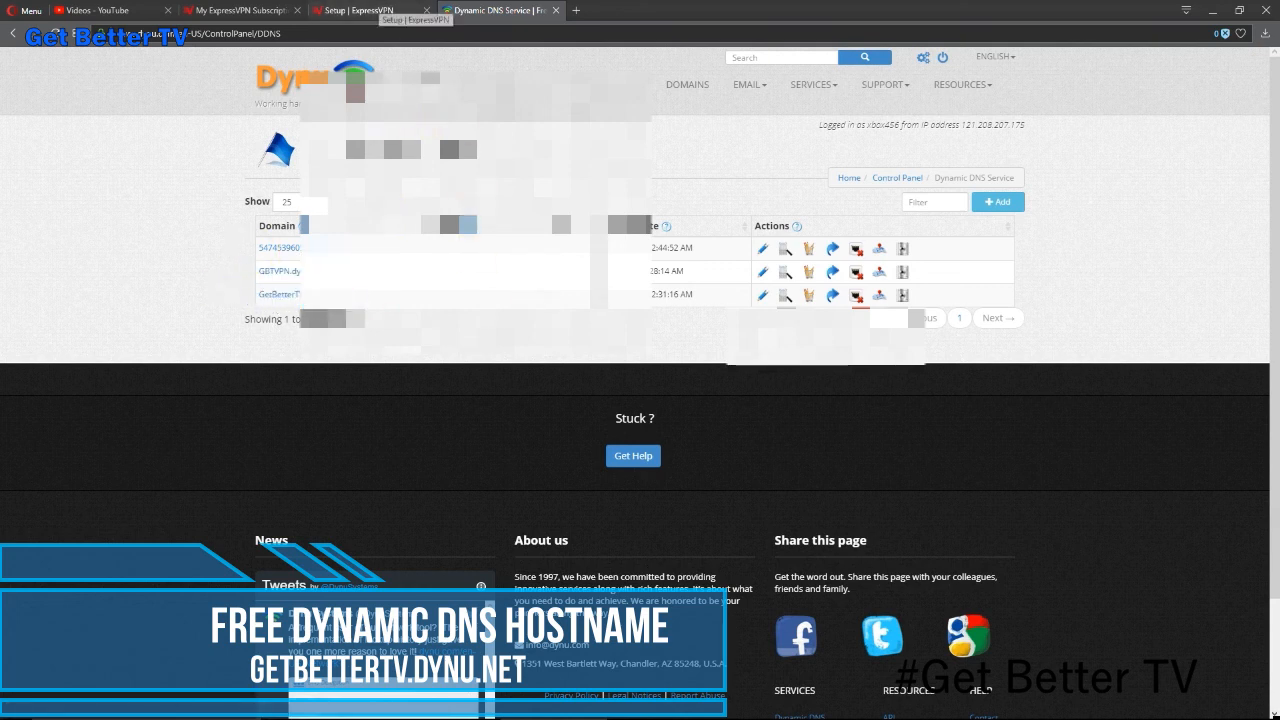
click(360, 10)
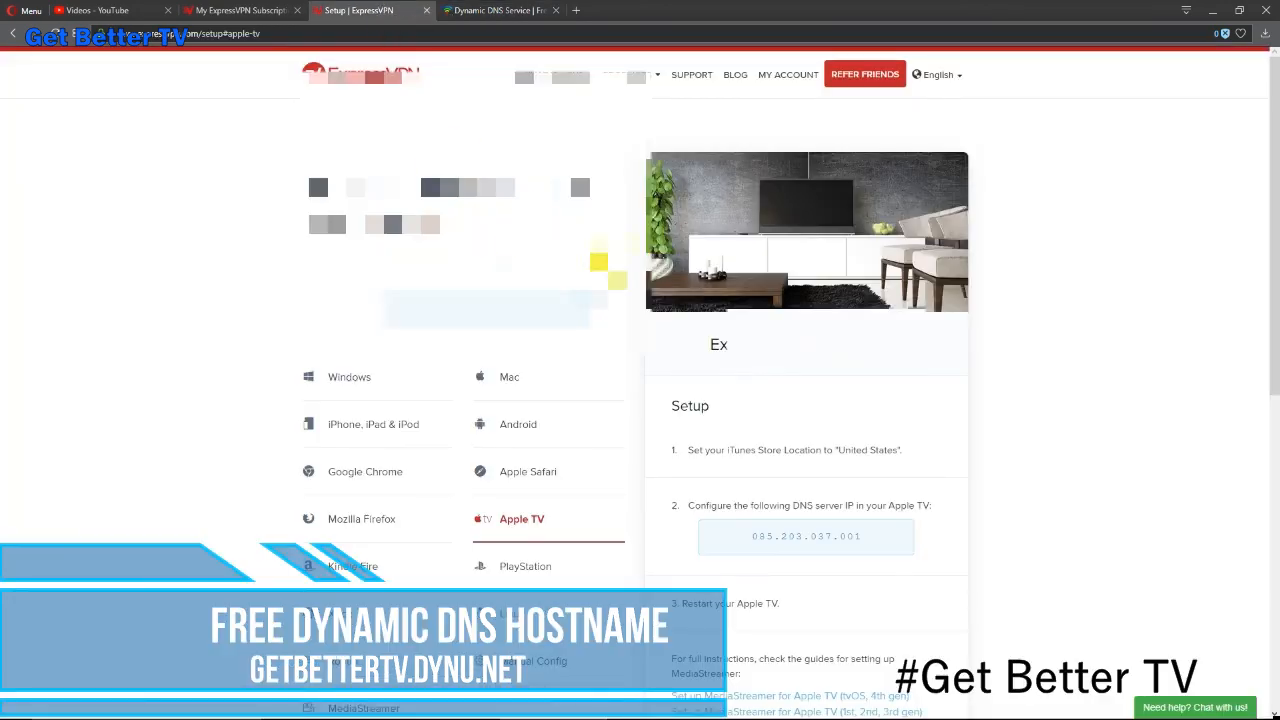
click(498, 10)
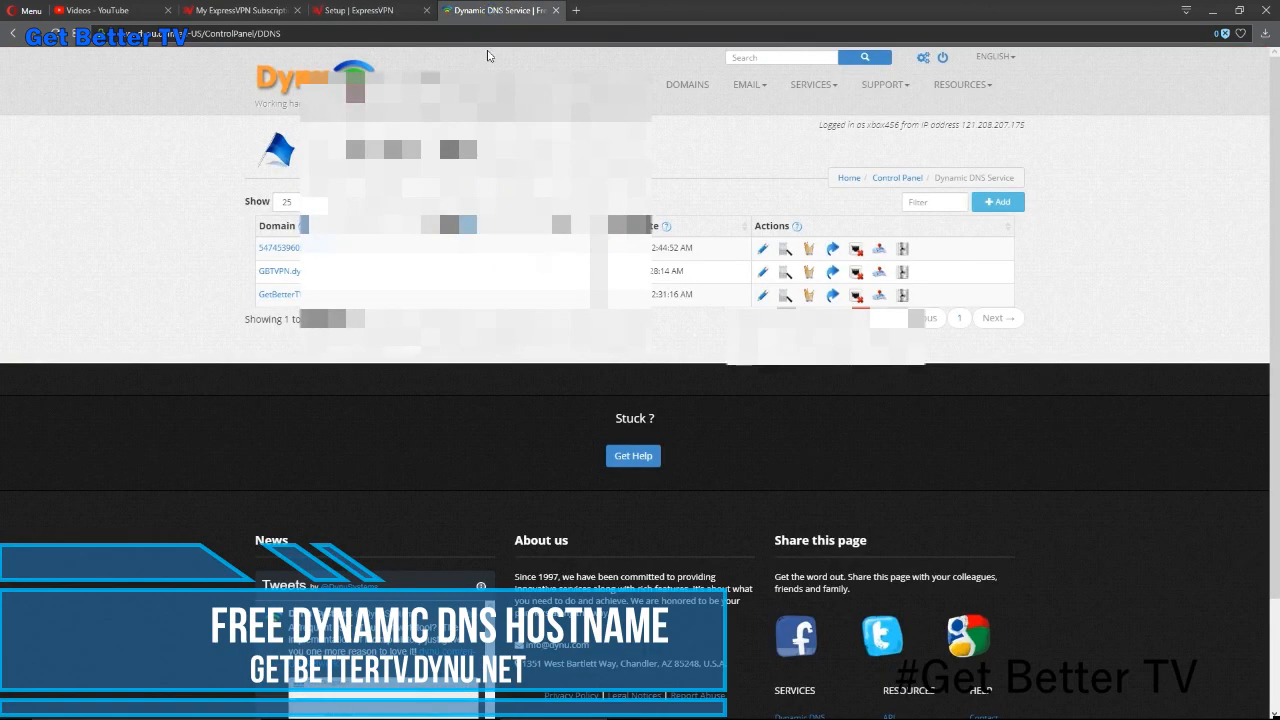
mouse_move(1018, 242)
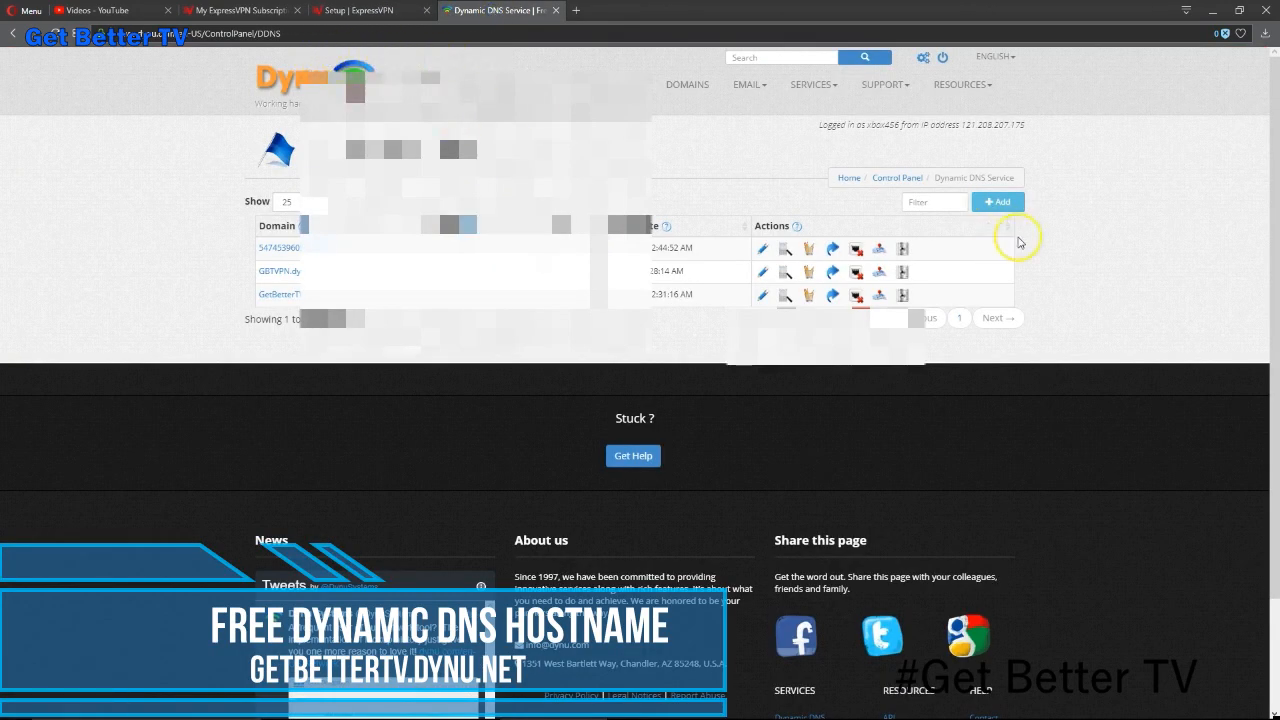